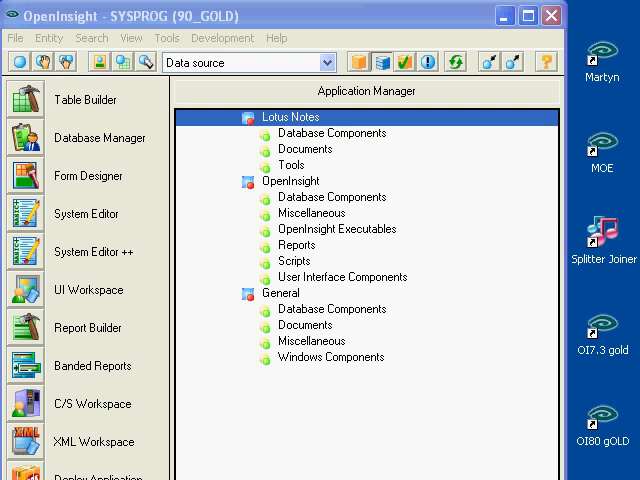
mouse_move(131, 38)
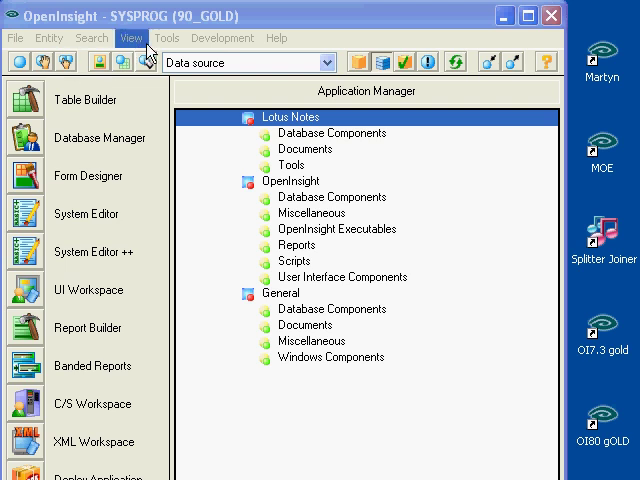
Show the Tools menu in the SYSPROG Application Manager to see launchable tools.
click(166, 38)
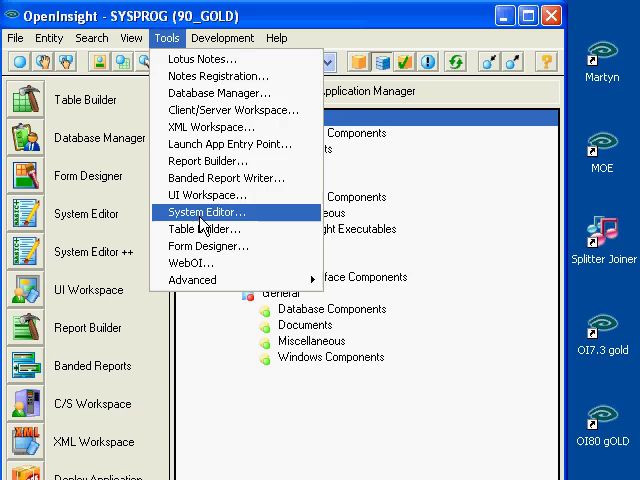
Launch System Editor++ from Tools and show its File menu's Open options.
click(208, 211)
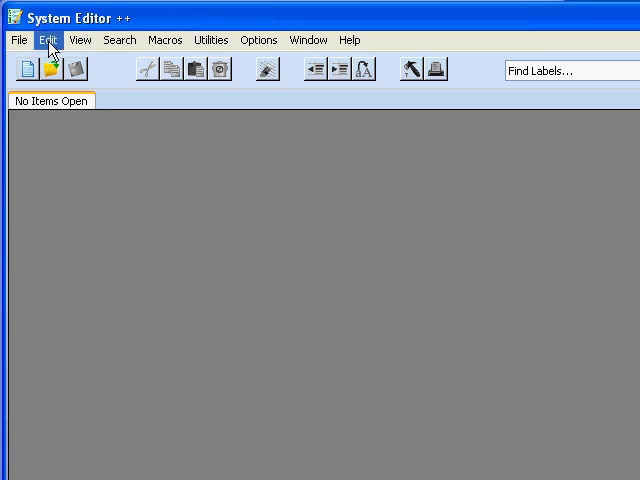
mouse_move(349, 40)
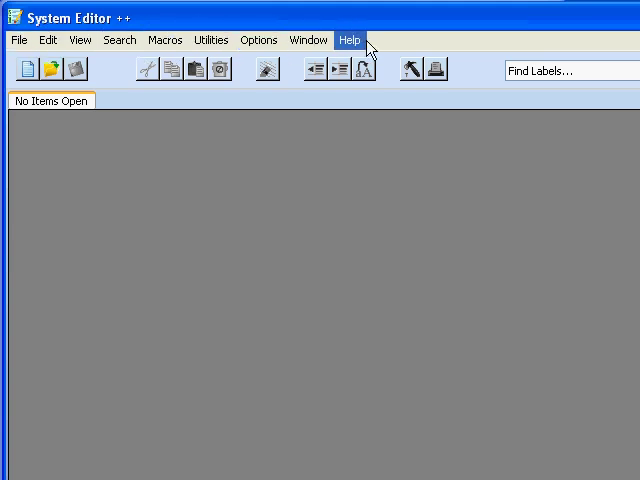
mouse_move(305, 22)
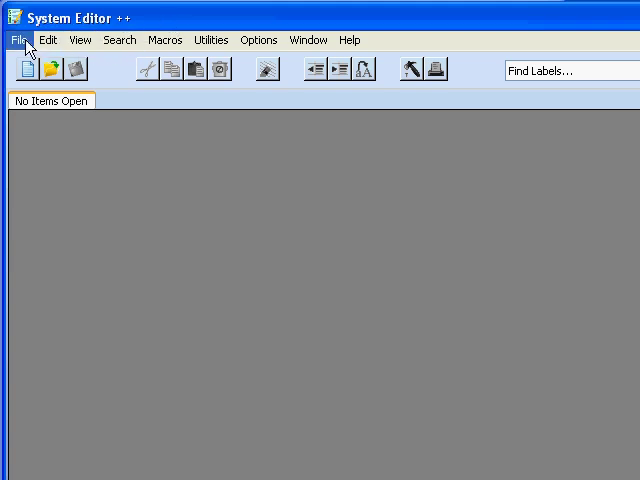
click(16, 39)
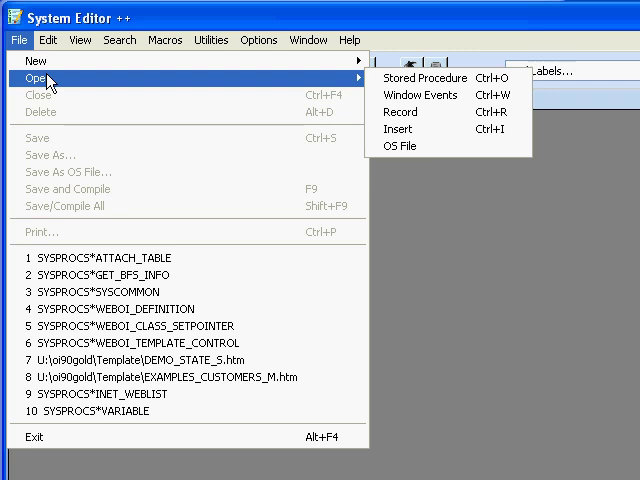
mouse_move(40, 115)
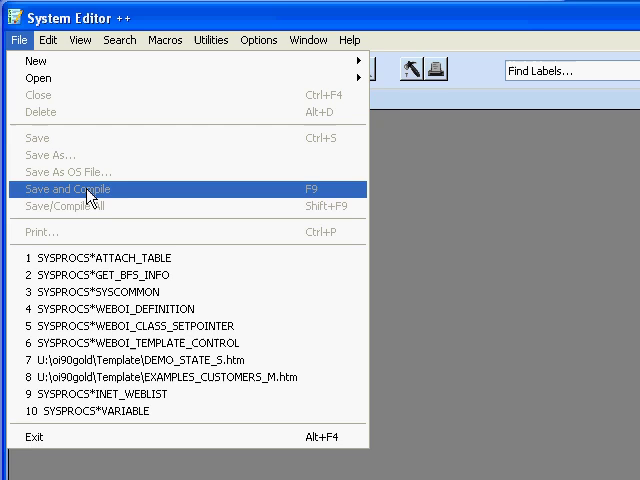
Show the Edit menu with undo, cut, copy, paste, commenting and bookmarks.
click(48, 39)
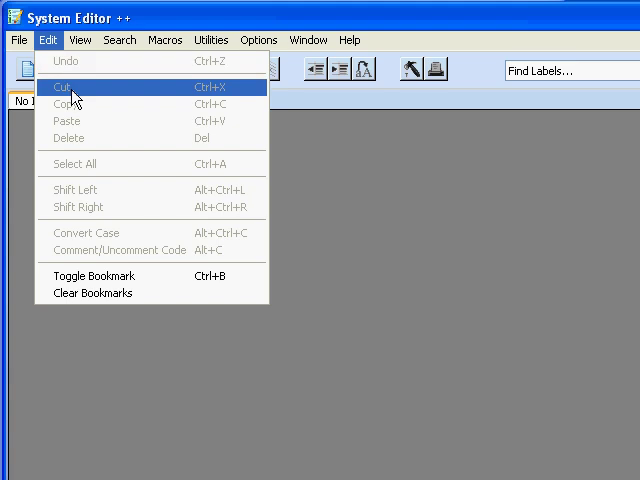
mouse_move(87, 164)
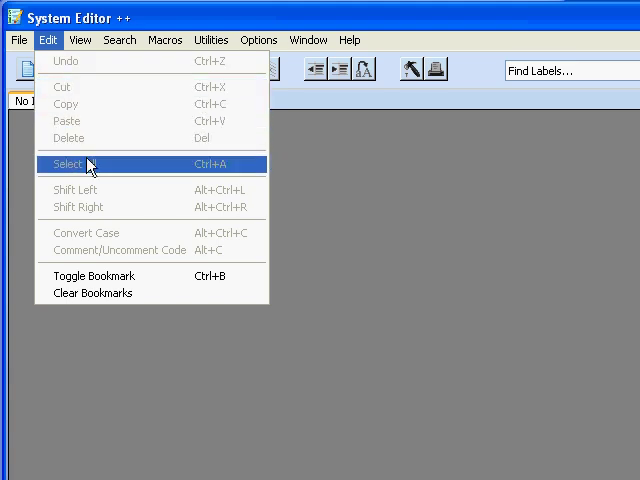
mouse_move(98, 190)
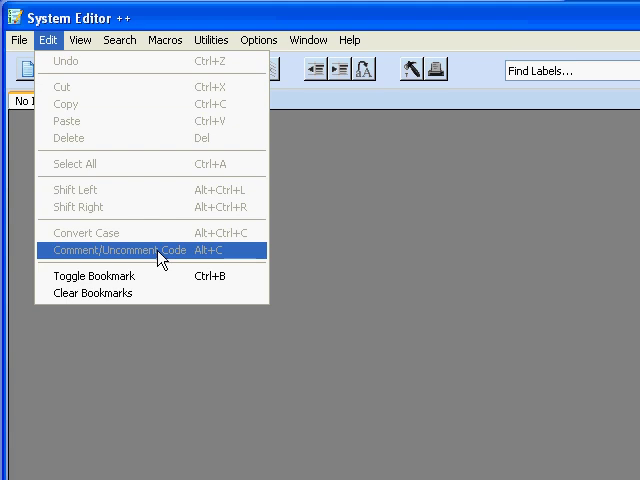
mouse_move(119, 178)
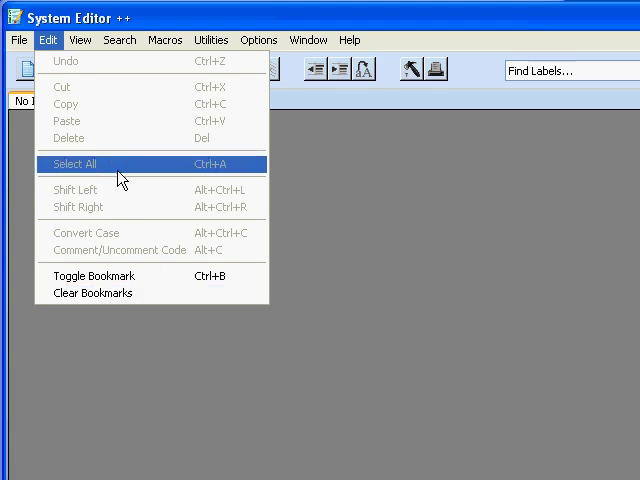
Browse View options like Line Numbers and Fold/Unfold Code, then dismiss the menu.
click(80, 40)
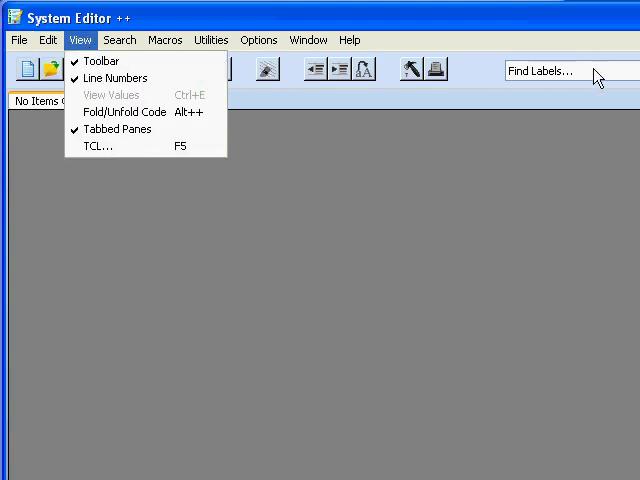
mouse_move(115, 78)
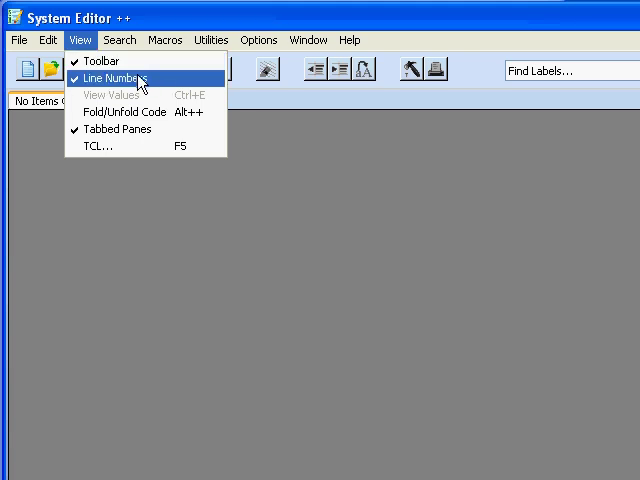
mouse_move(118, 95)
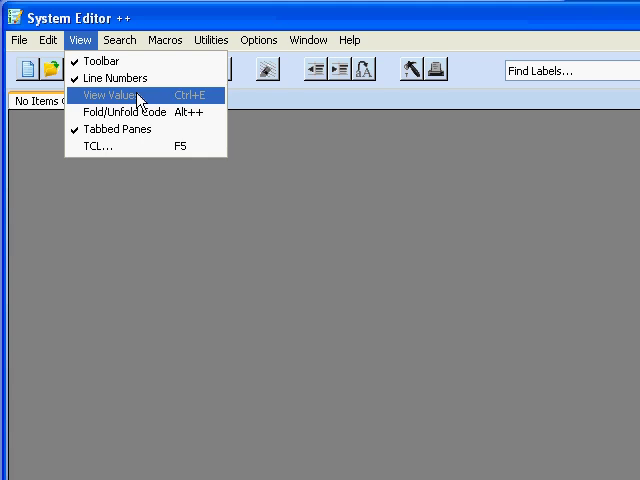
mouse_move(140, 112)
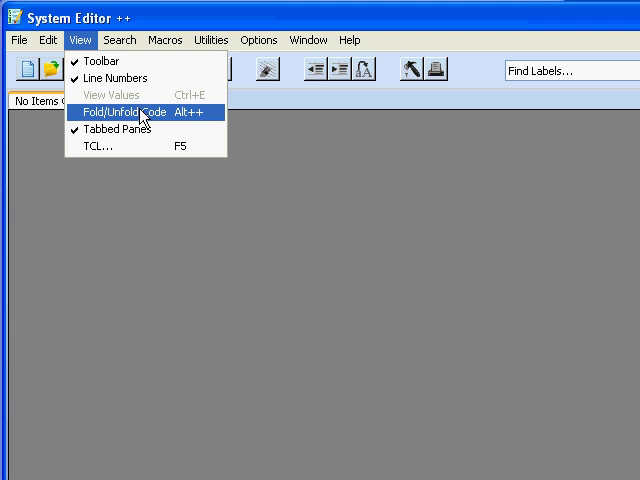
mouse_move(140, 115)
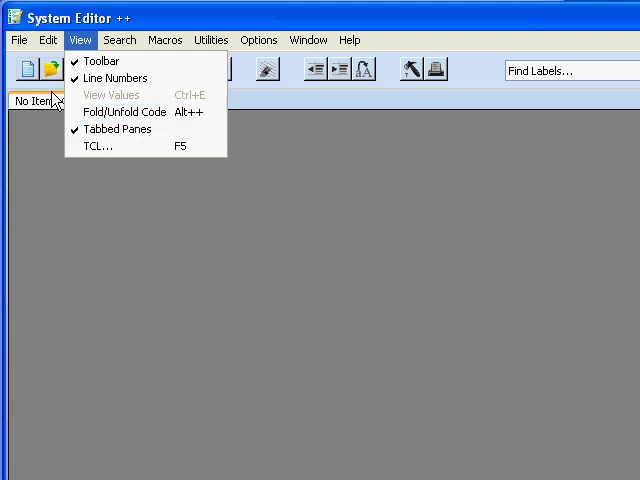
click(79, 40)
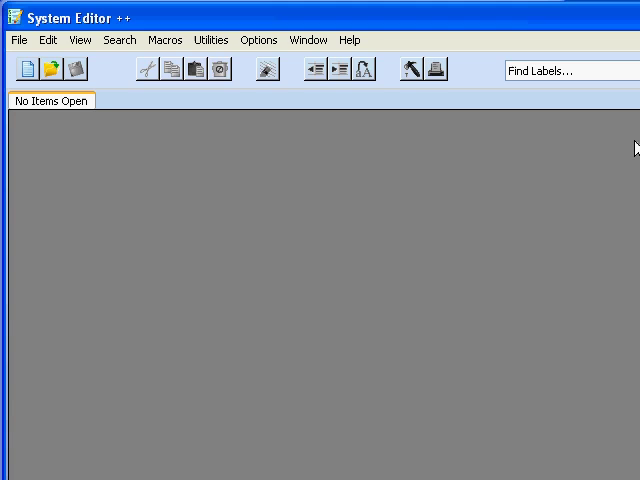
Choose Search > Global Replace... to bring up the Global Find / Replace window.
click(119, 40)
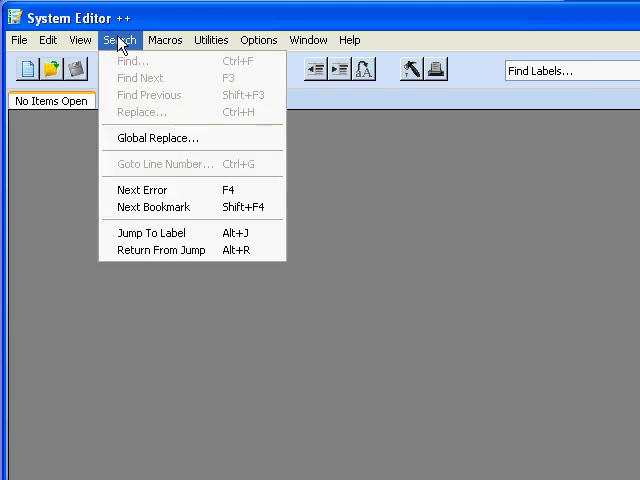
mouse_move(148, 95)
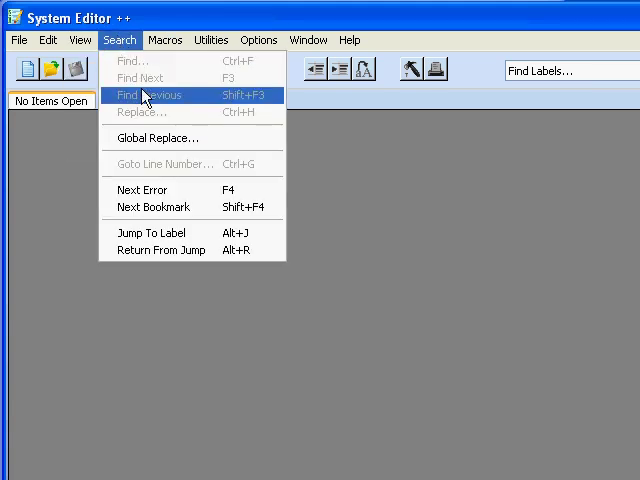
mouse_move(152, 138)
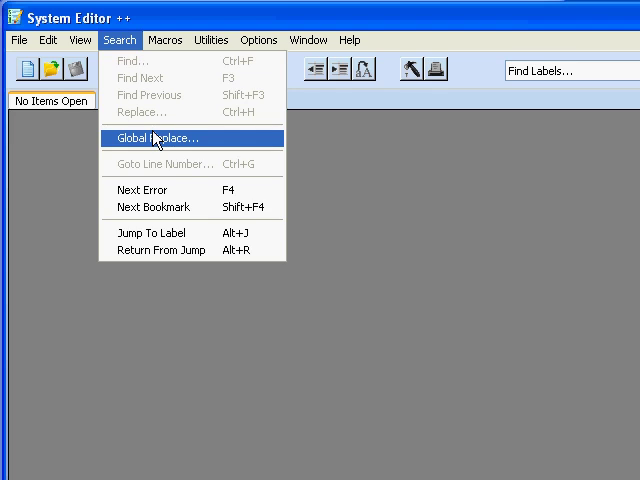
click(160, 138)
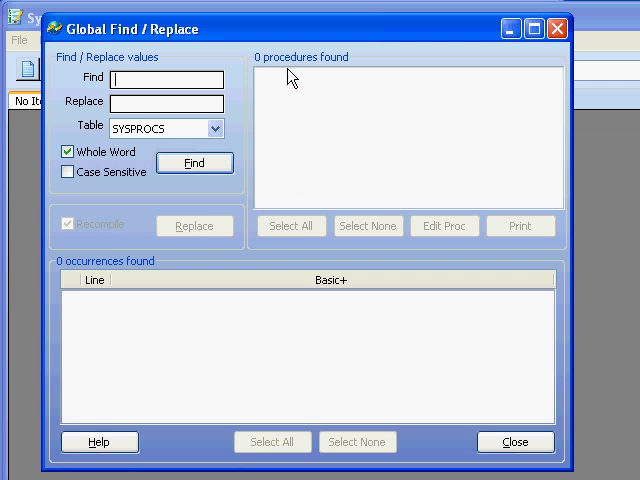
mouse_move(288, 307)
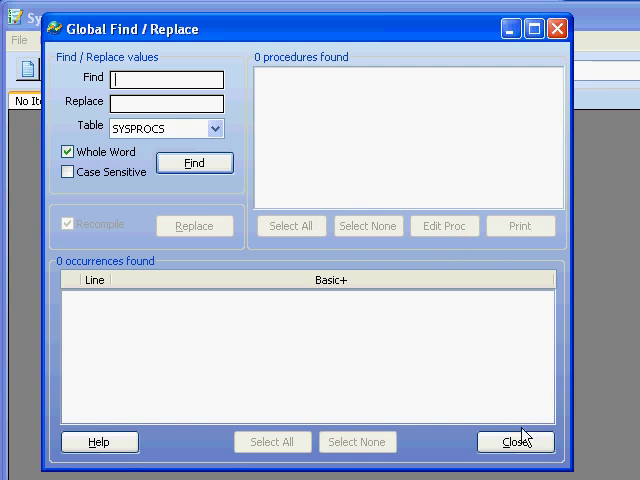
Close Global Find / Replace, then browse the Search, Macros and Utilities menus.
click(515, 442)
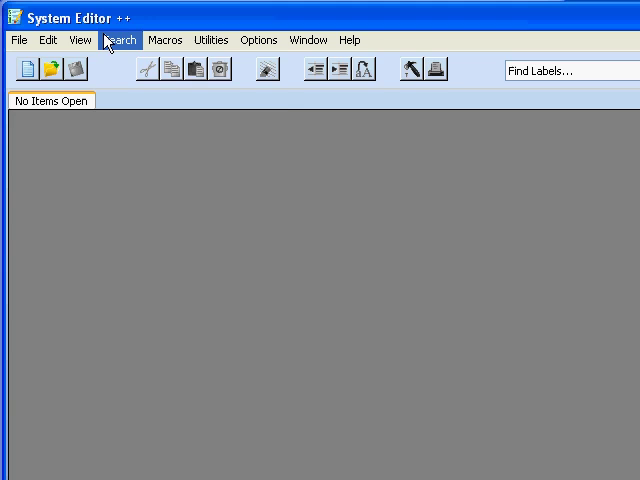
click(119, 40)
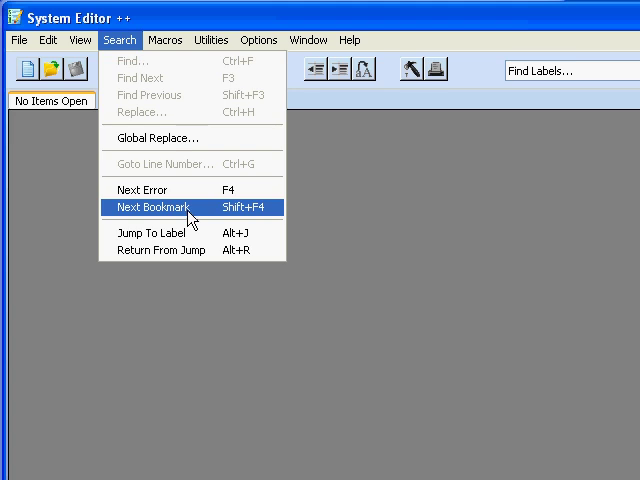
mouse_move(200, 250)
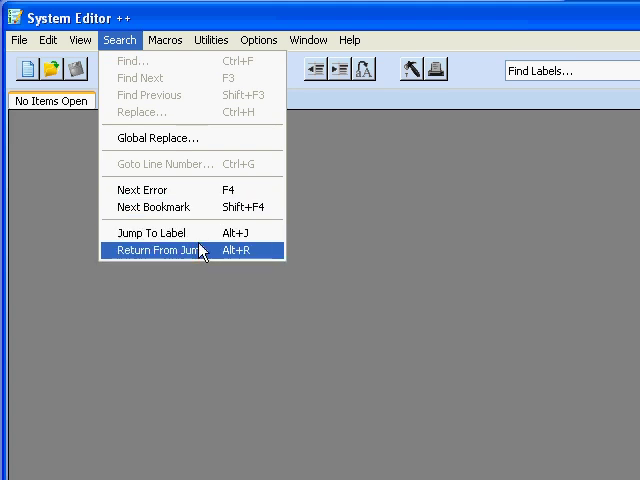
click(165, 40)
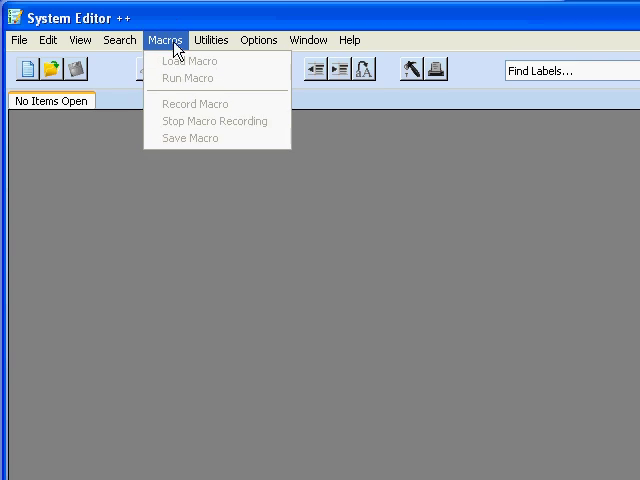
mouse_move(195, 61)
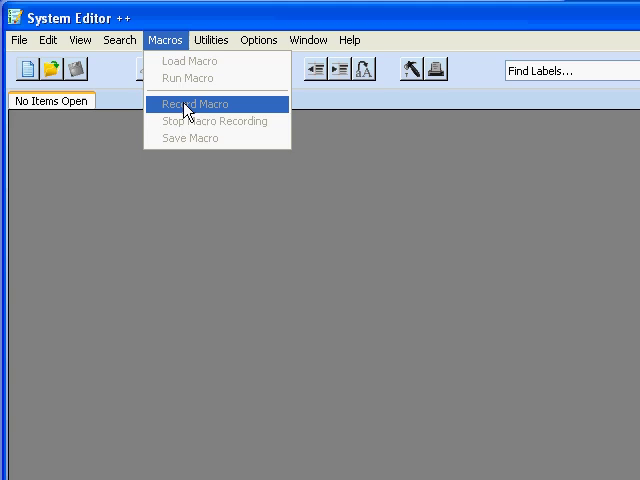
click(211, 40)
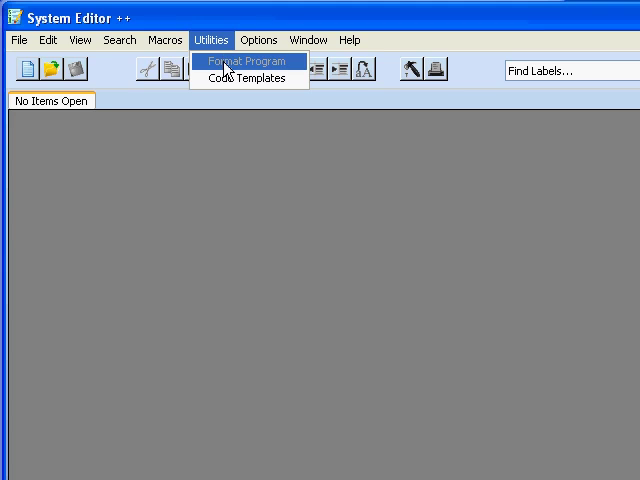
mouse_move(230, 78)
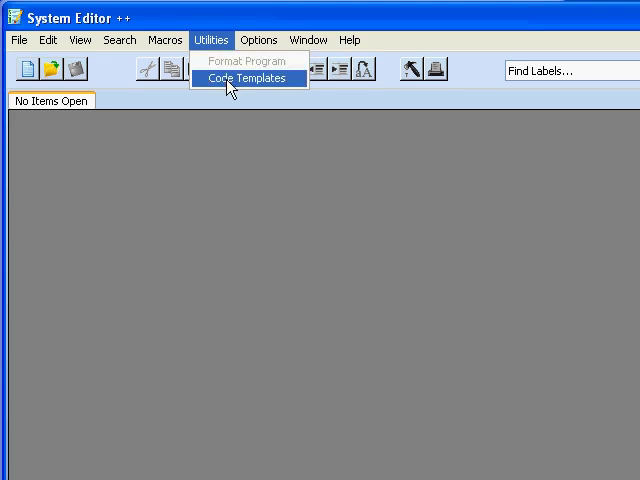
Show the Options menu with font, tab stops and keyword configuration entries.
click(258, 40)
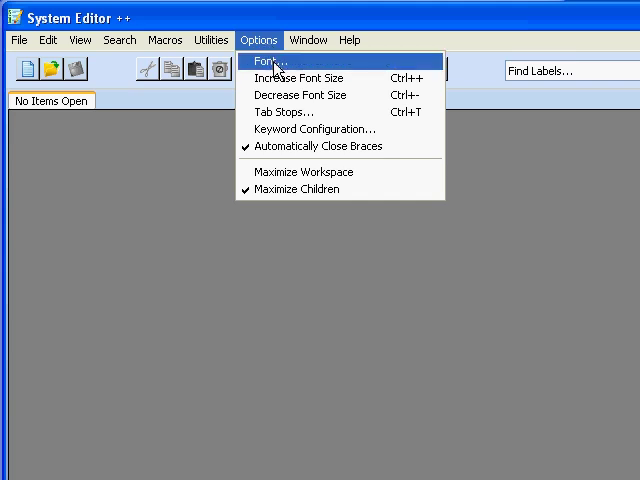
mouse_move(290, 95)
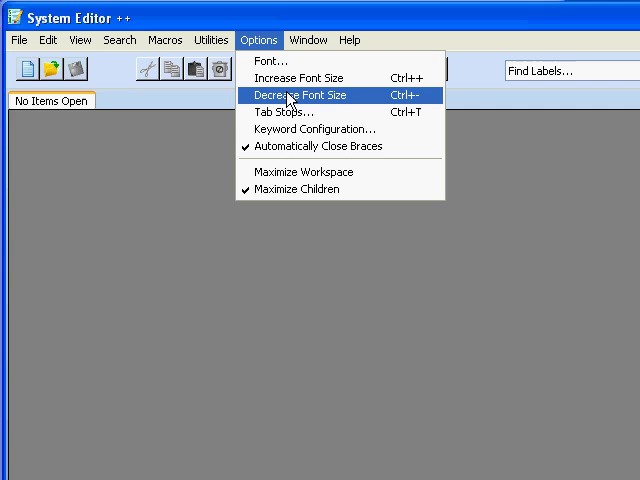
mouse_move(300, 112)
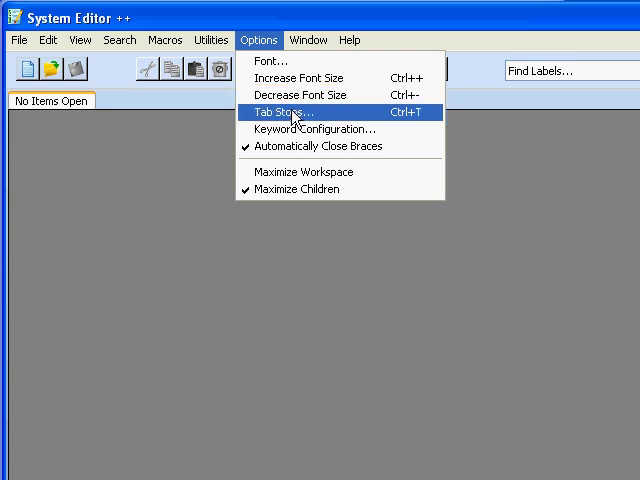
mouse_move(303, 129)
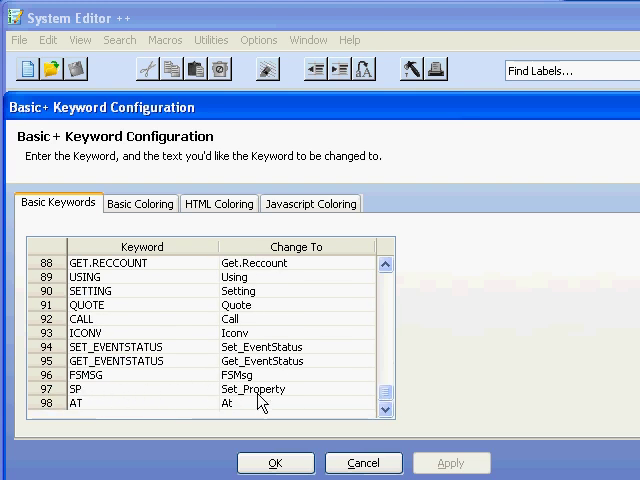
Review Basic and HTML Coloring tabs, close Keyword Configuration, and glance at Window.
click(139, 203)
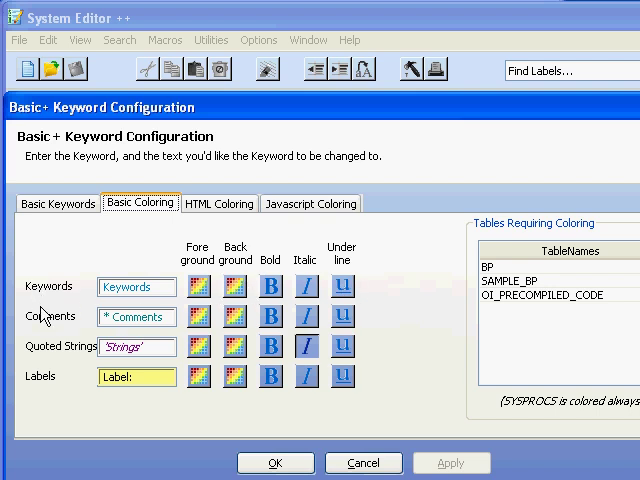
mouse_move(65, 385)
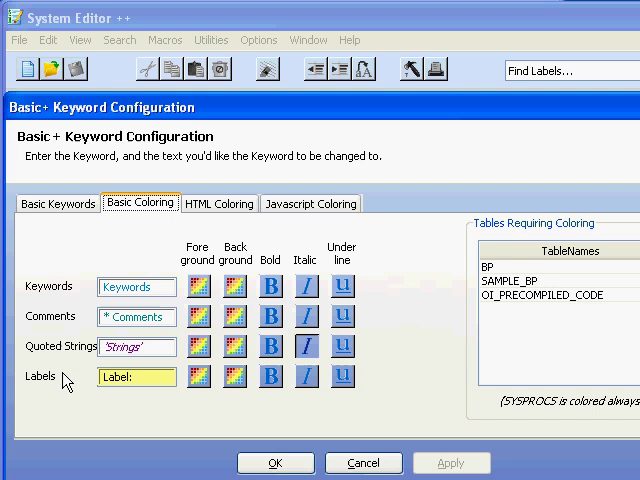
mouse_move(277, 101)
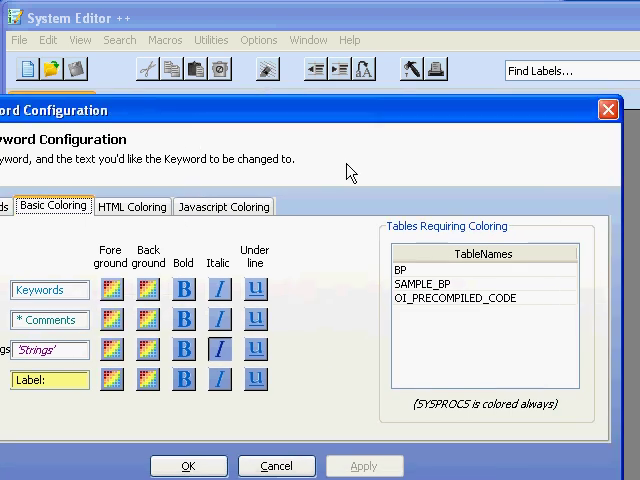
mouse_move(196, 137)
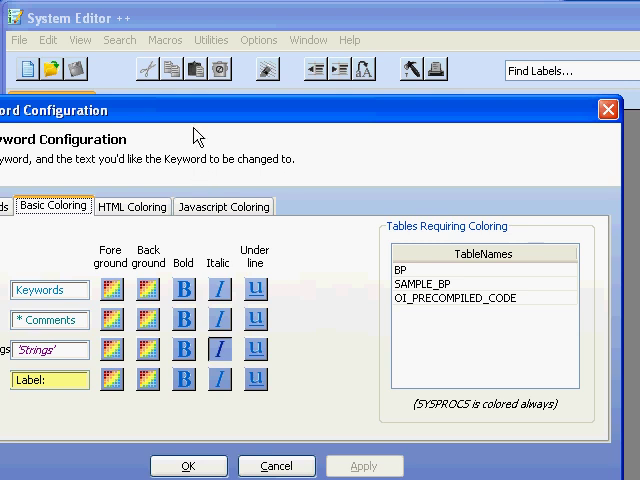
mouse_move(538, 416)
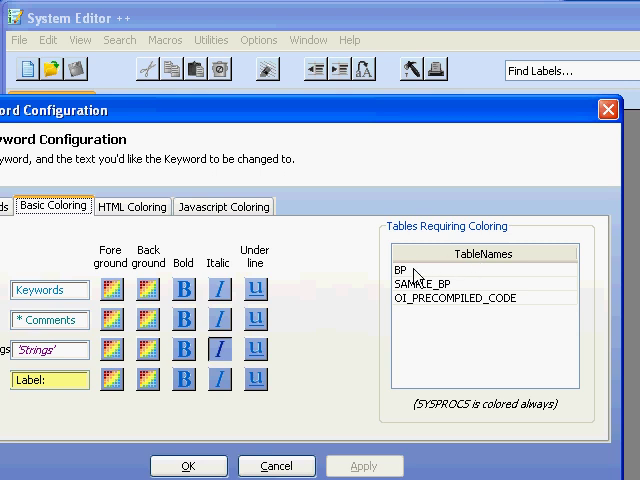
mouse_move(418, 275)
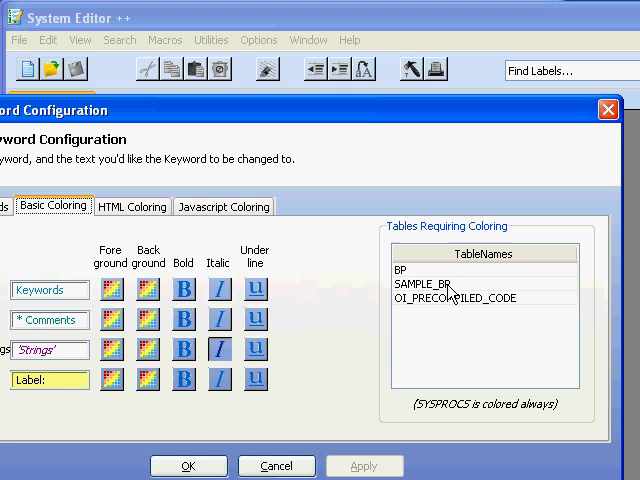
mouse_move(485, 278)
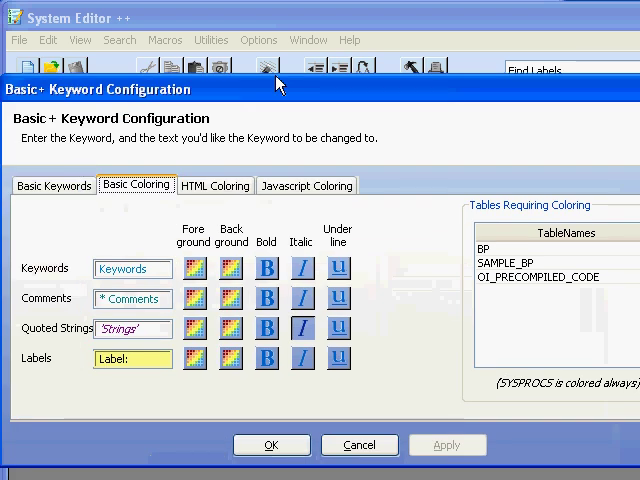
click(215, 185)
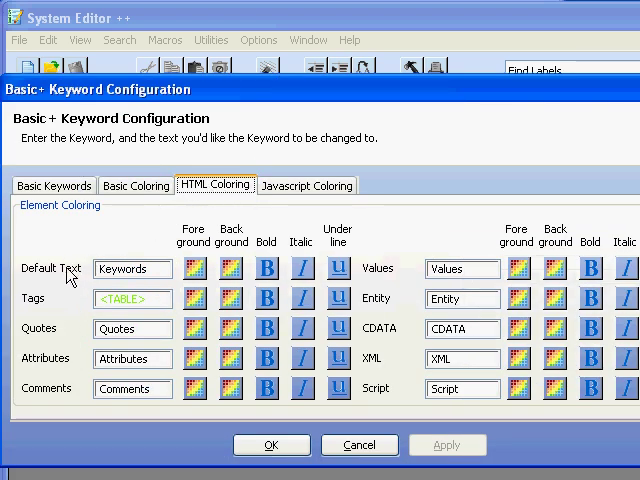
mouse_move(65, 380)
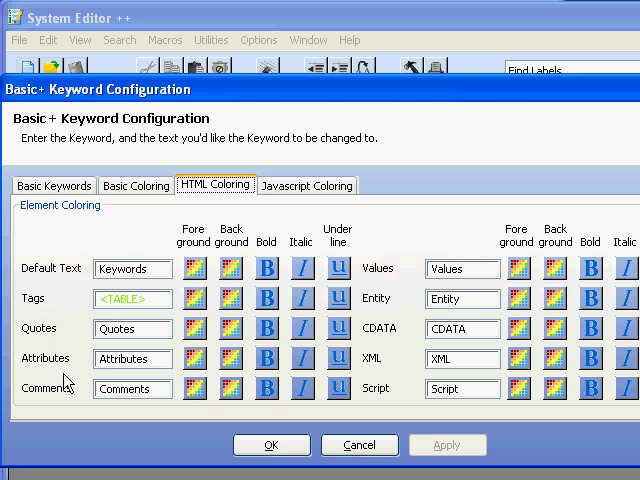
click(306, 185)
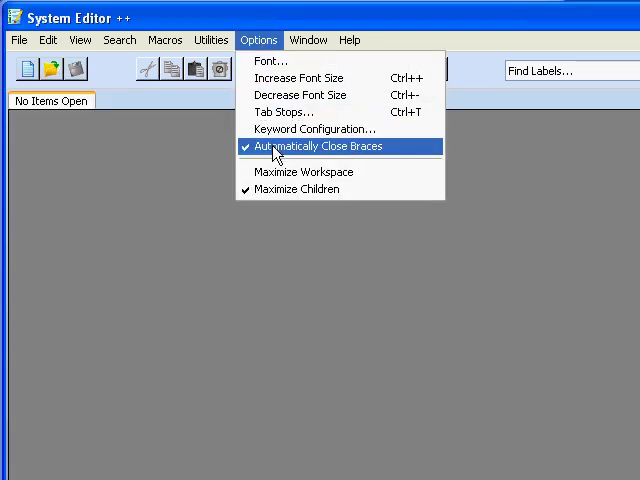
click(308, 40)
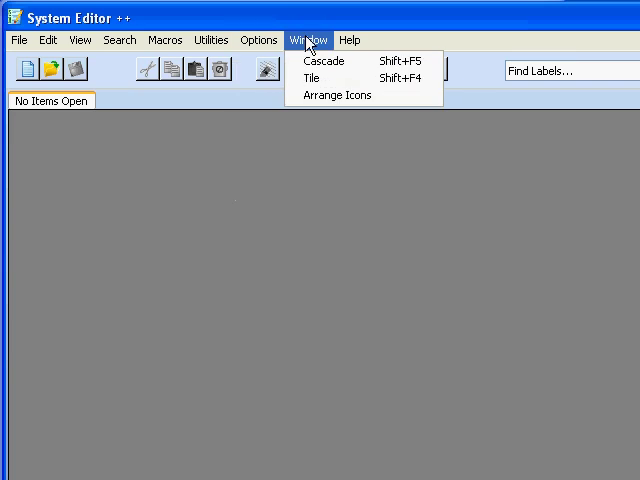
click(349, 40)
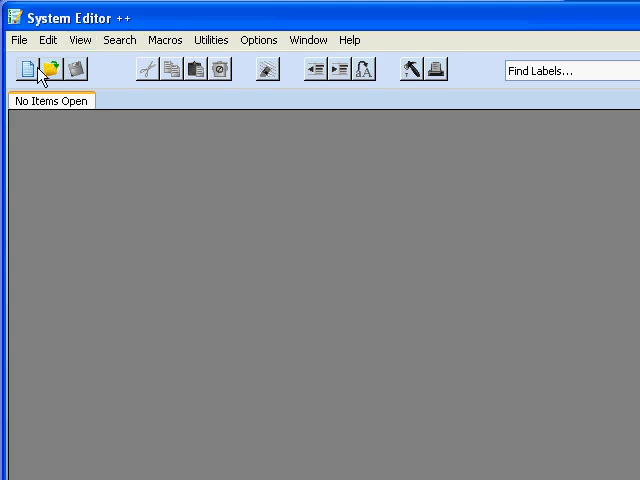
Create a new stored procedure declaring Subroutine Mike( void ).
click(30, 69)
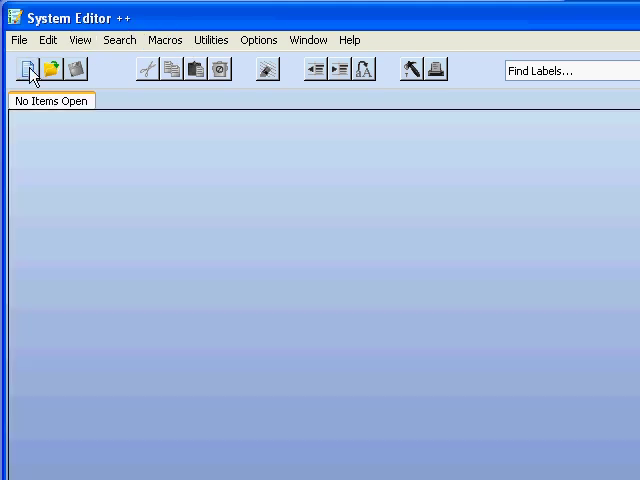
click(25, 69)
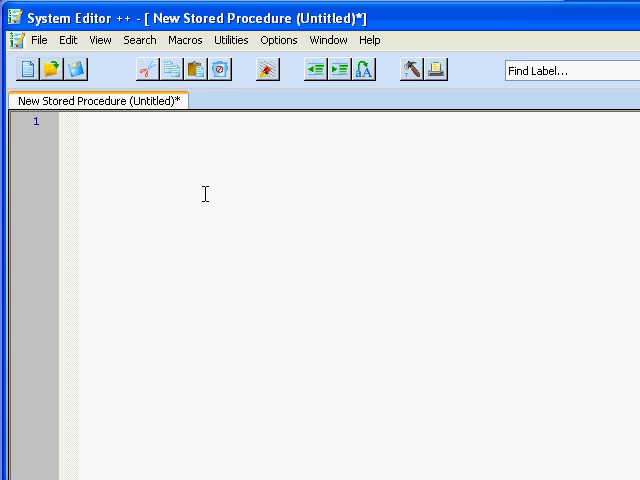
text(Subrtou)
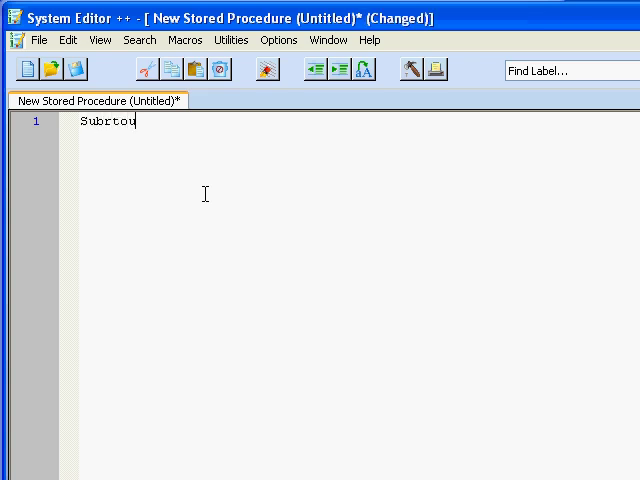
key(BackSpace)
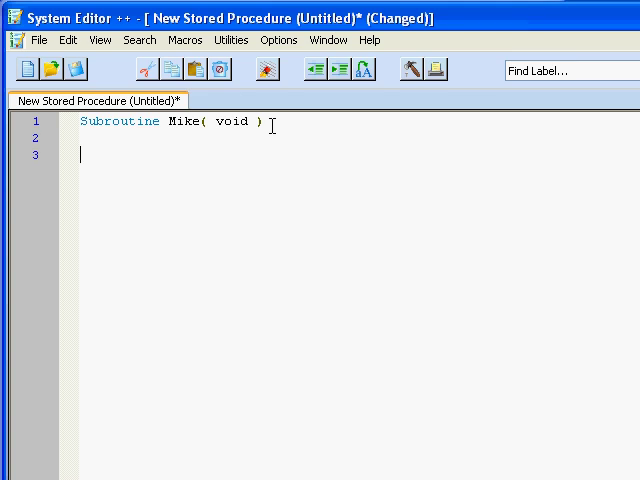
Write a = Xlate('VOOKS', '123', 5, 'X') on line 3, guided by argument tooltips.
text(a = xlat)
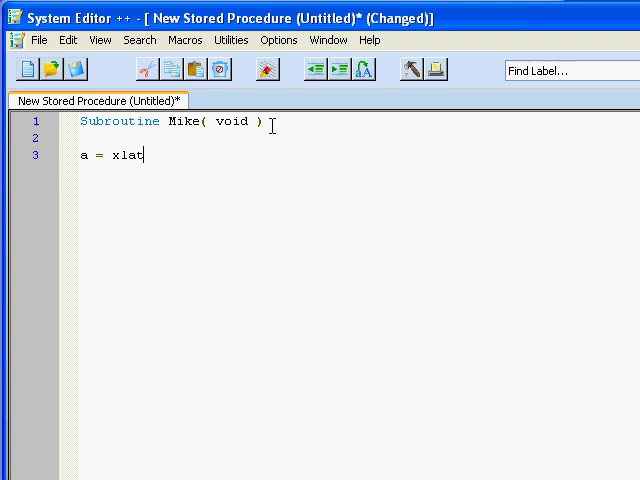
text(e()
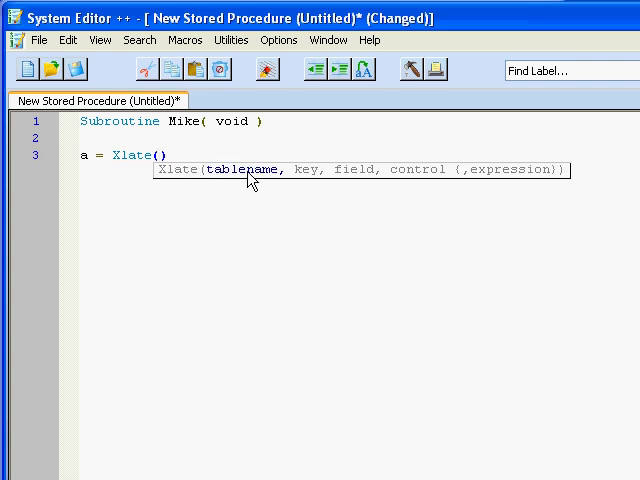
mouse_move(357, 190)
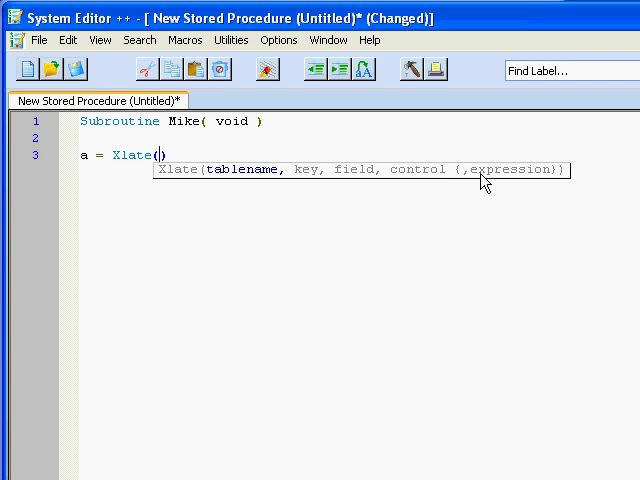
text(')
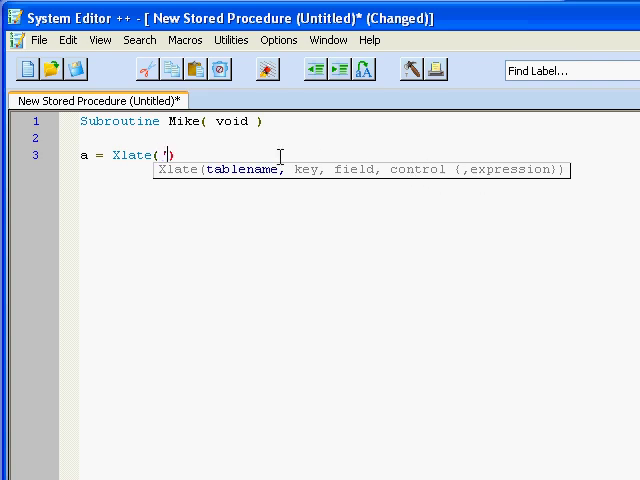
text(V00)
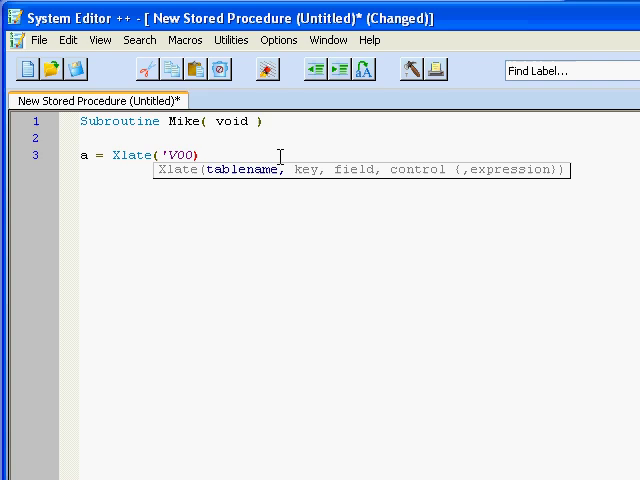
text(KS)
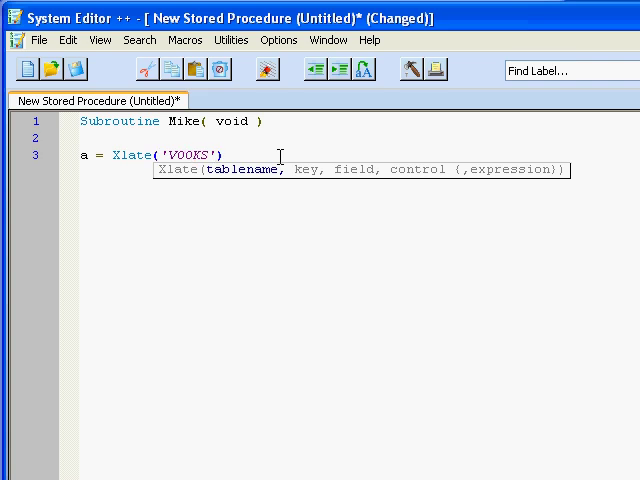
text(, ')
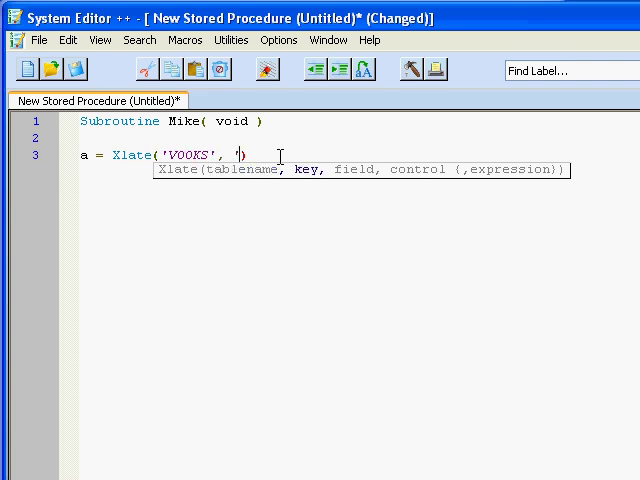
text(123', 5,)
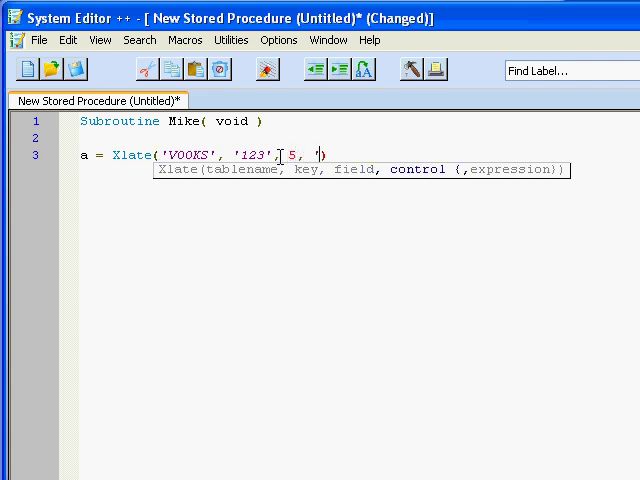
text(X')
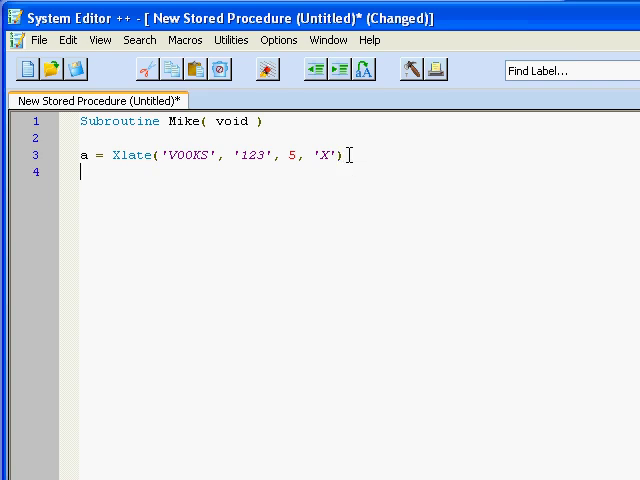
mouse_move(350, 154)
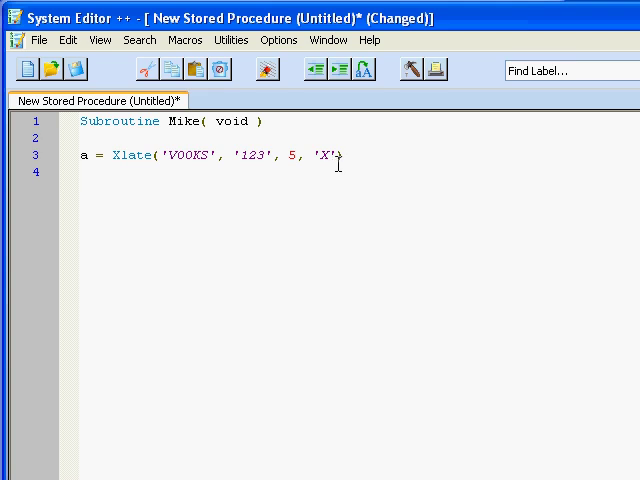
mouse_move(209, 168)
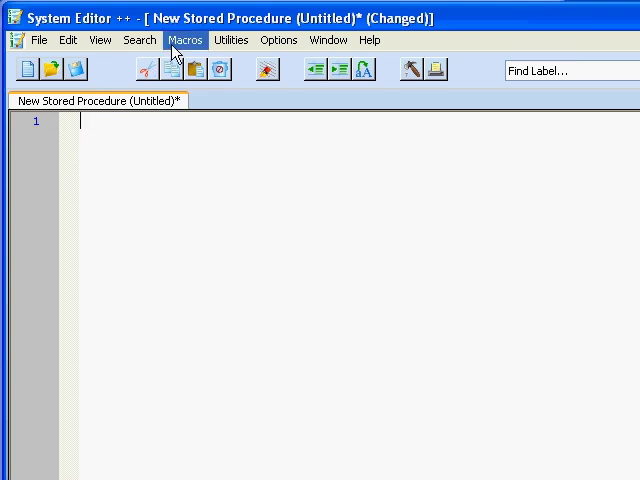
Insert the RTI_PROGRAM_HEADER template from Utilities > Code Templates into the procedure.
click(230, 40)
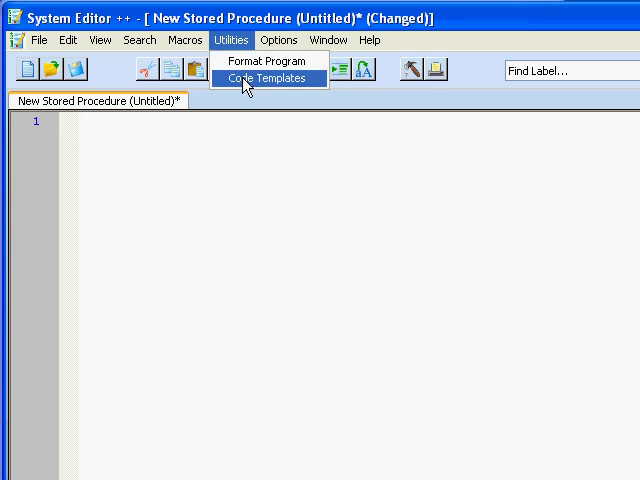
click(266, 78)
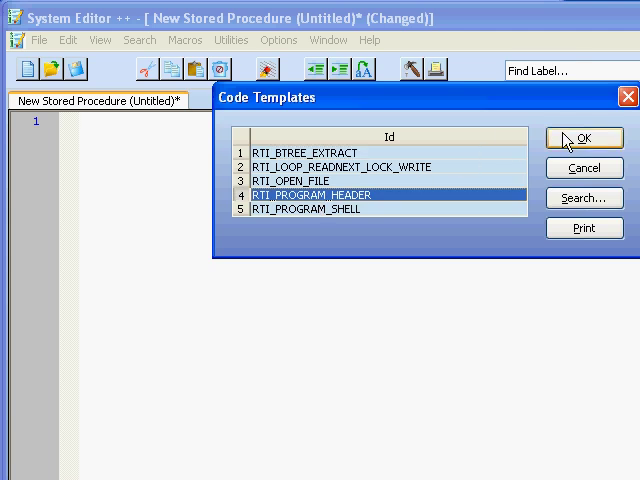
click(583, 138)
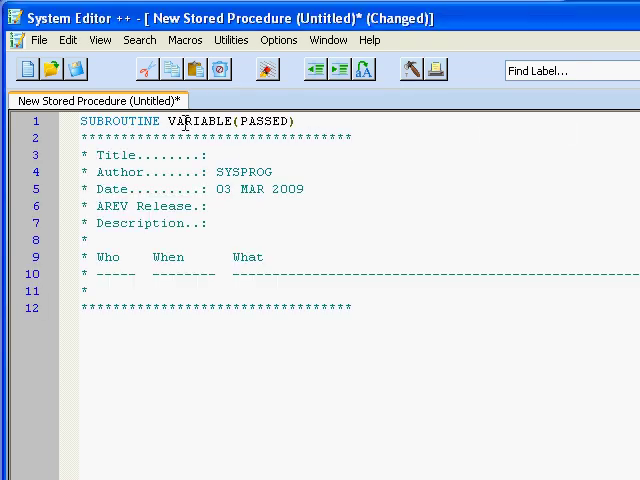
drag(128, 156, 350, 307)
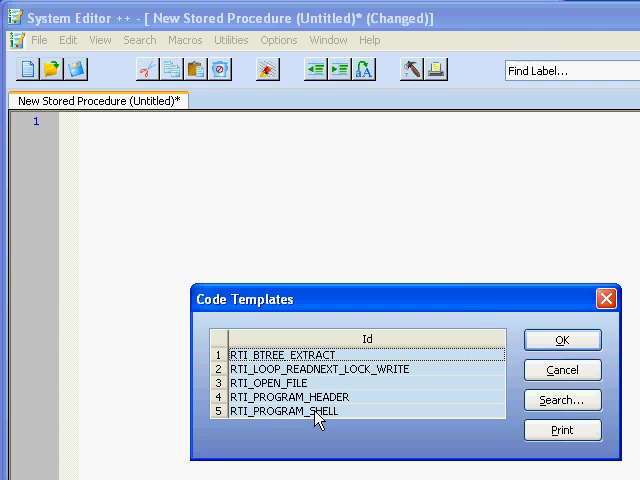
Insert the RTI_PROGRAM_SHELL template for the BOOKS table and select the TERMINATE label.
click(561, 339)
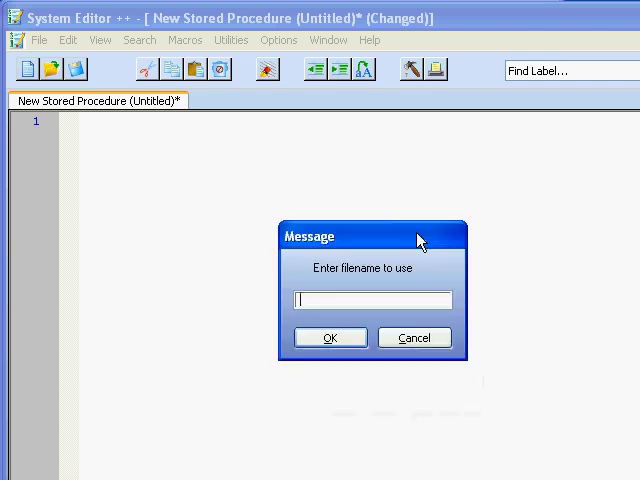
text(BOOKS)
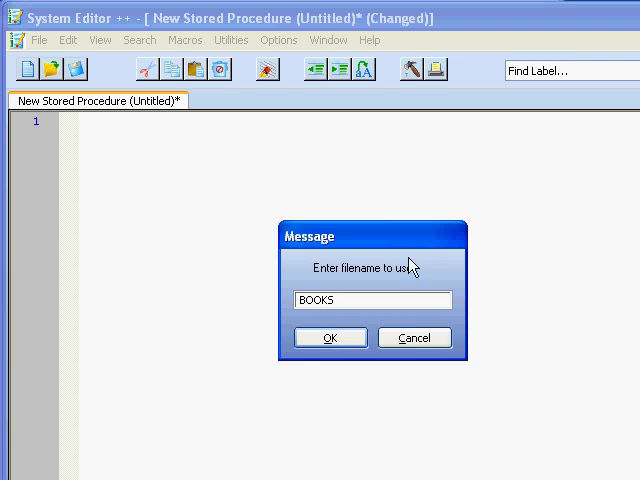
click(329, 337)
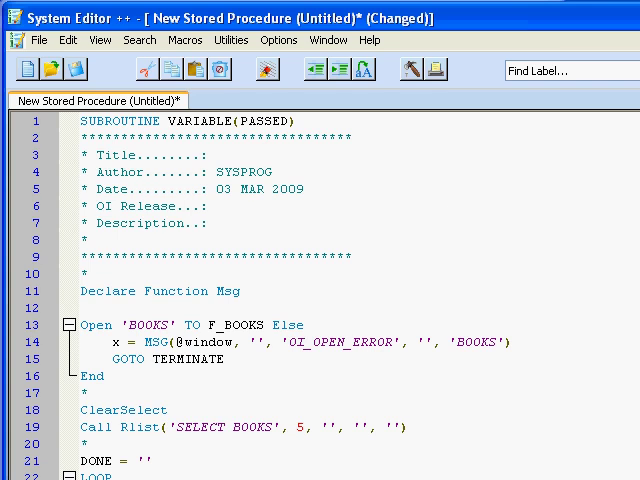
scroll(down, 3)
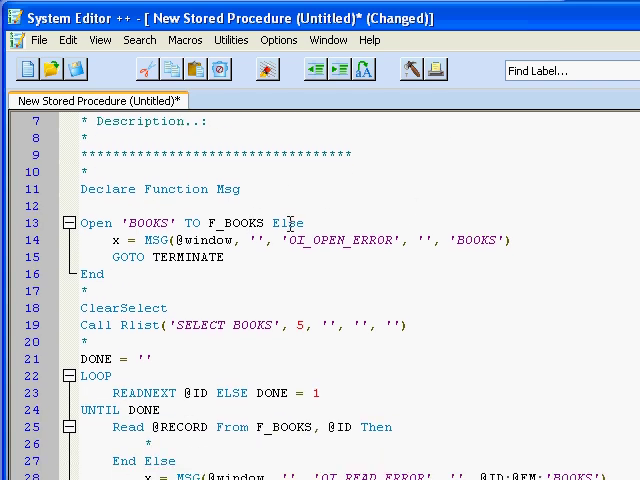
click(313, 222)
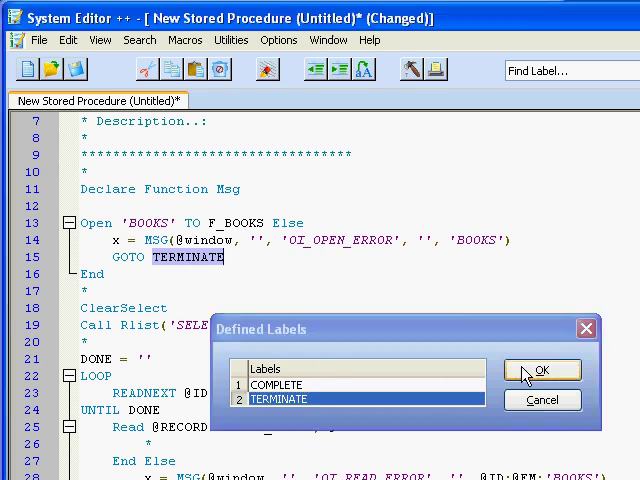
click(541, 370)
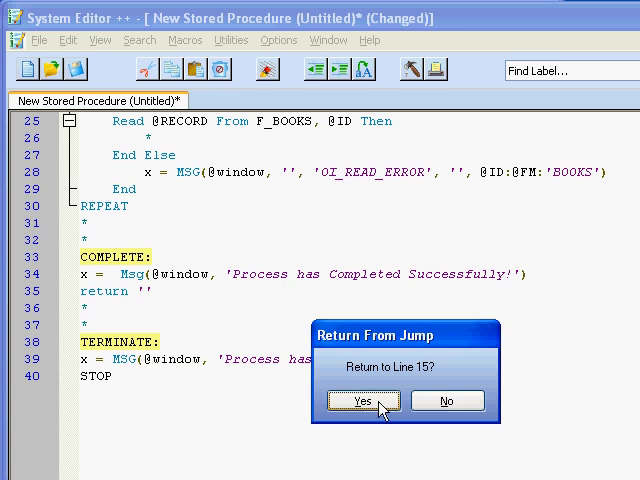
click(363, 401)
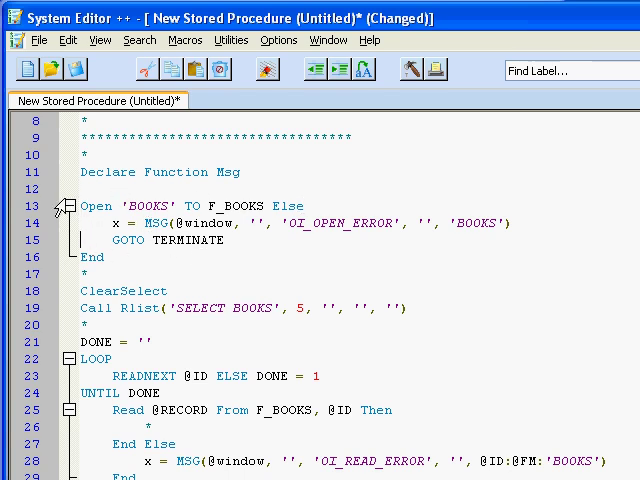
Collapse the Open 'BOOKS' block at line 13, hiding lines 14–16.
click(70, 205)
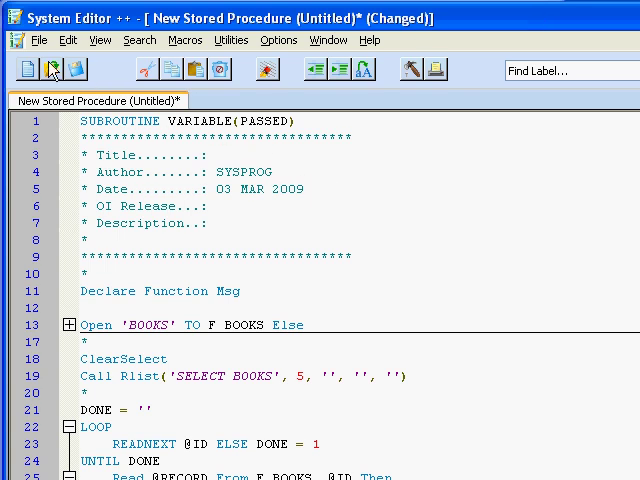
Open the ATTACH_TABLE stored procedure, then switch back to the New Stored Procedure tab.
click(53, 69)
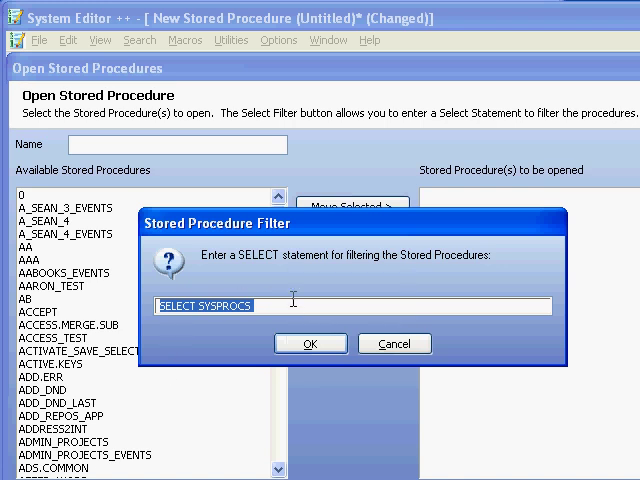
mouse_move(398, 358)
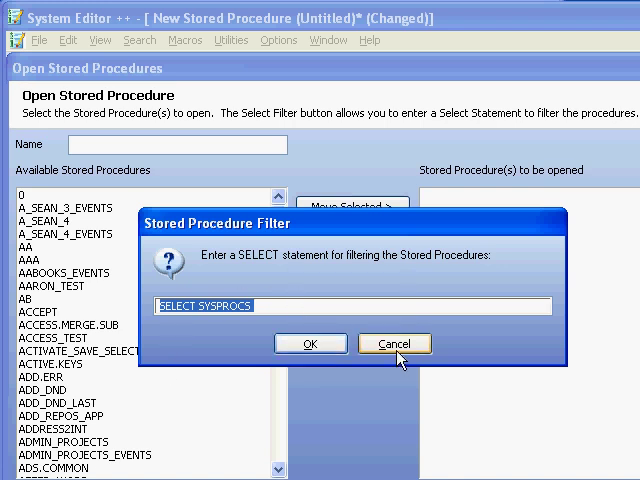
click(394, 343)
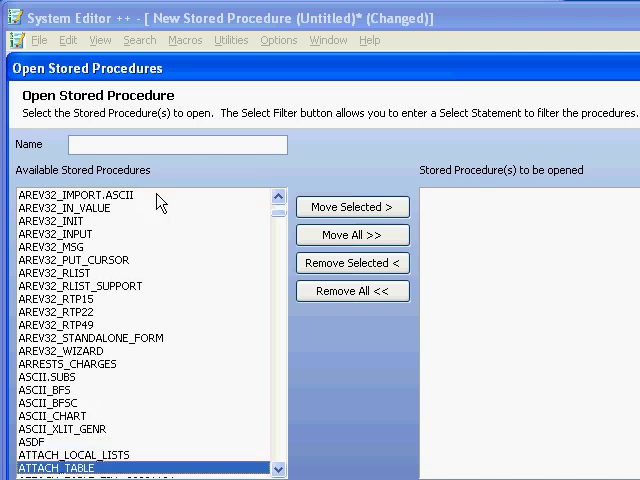
click(352, 207)
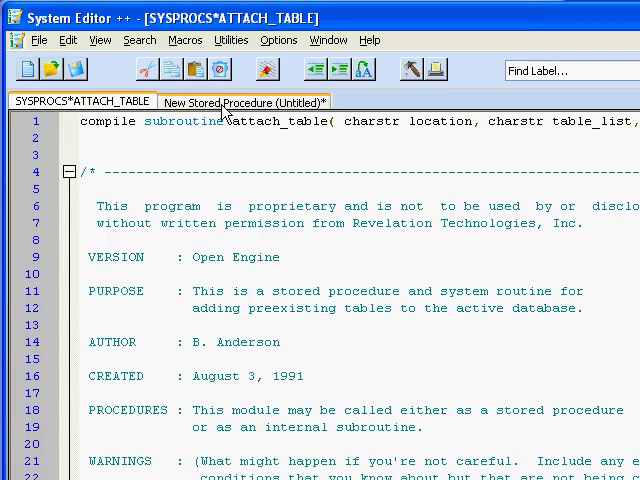
click(83, 100)
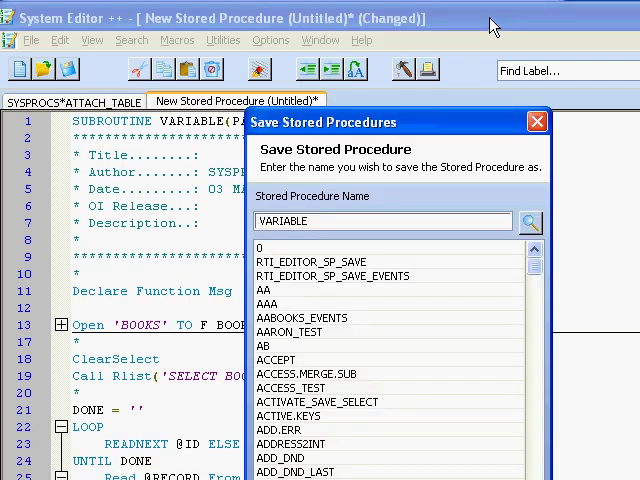
Save the procedure as VARIABLE, overwriting the existing record, and review compile status.
click(530, 221)
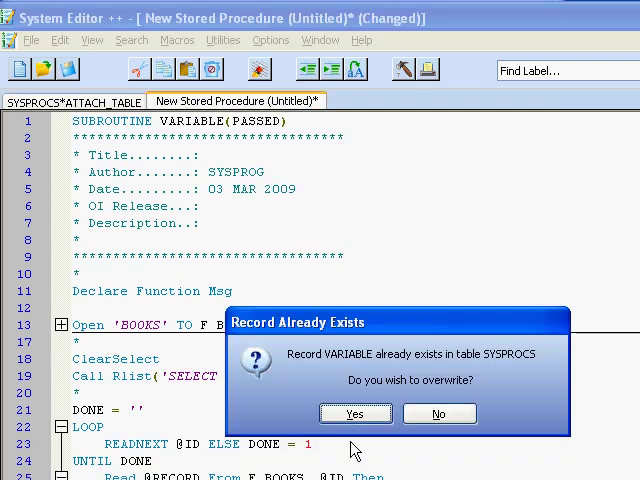
click(355, 413)
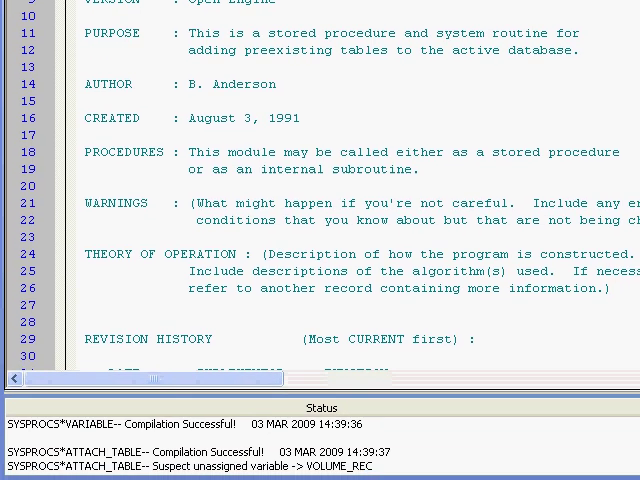
scroll(down, 3)
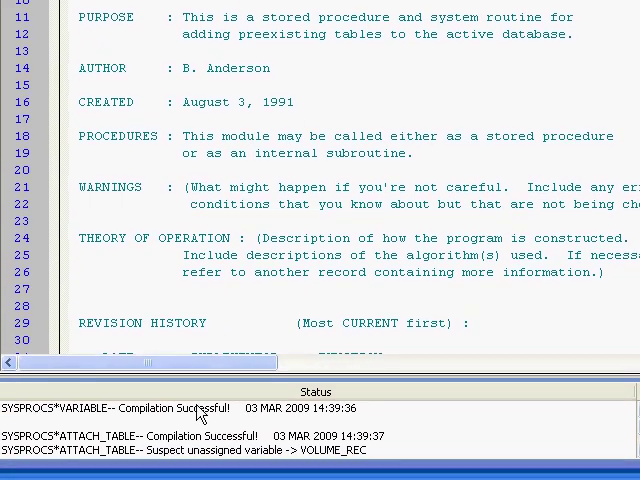
mouse_move(210, 415)
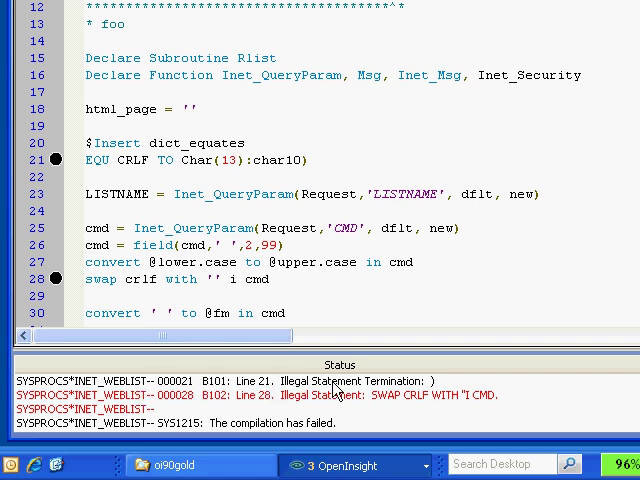
Jump to the line 21 CRLF error, correct it, and close INET_WEBLIST.
click(84, 160)
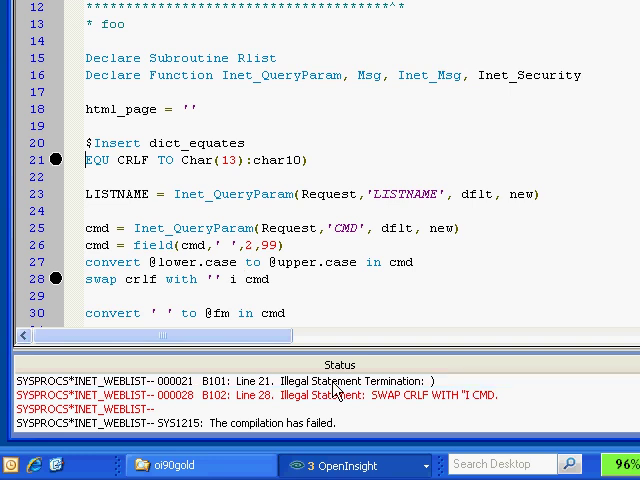
click(90, 160)
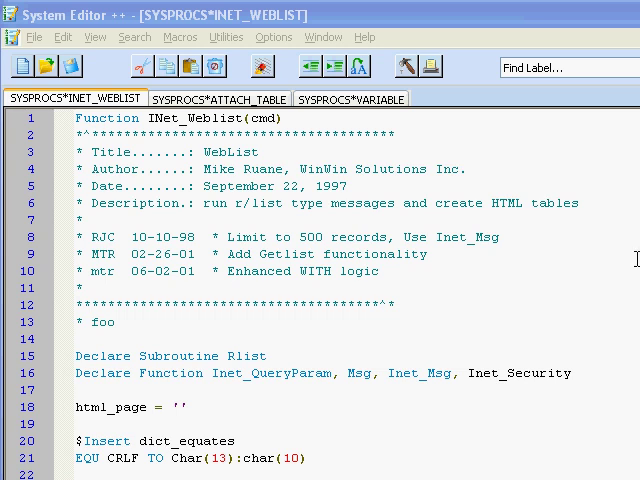
mouse_move(548, 174)
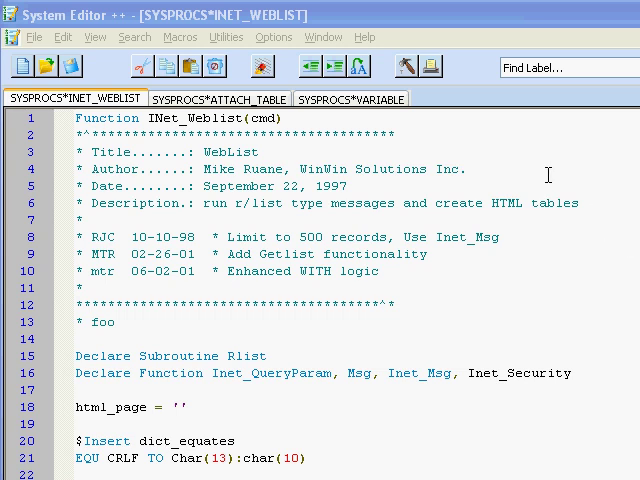
click(220, 98)
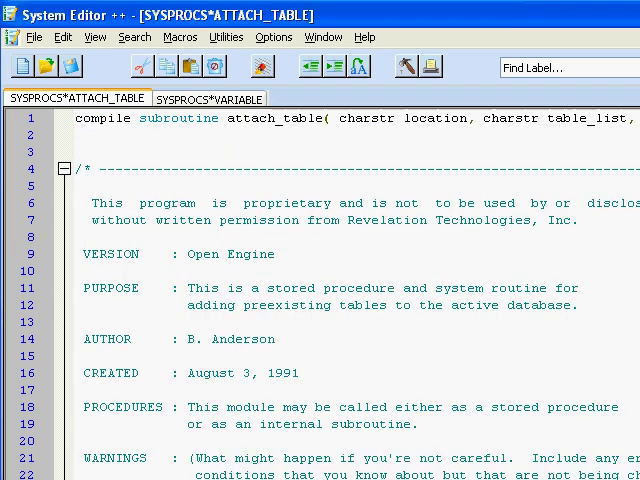